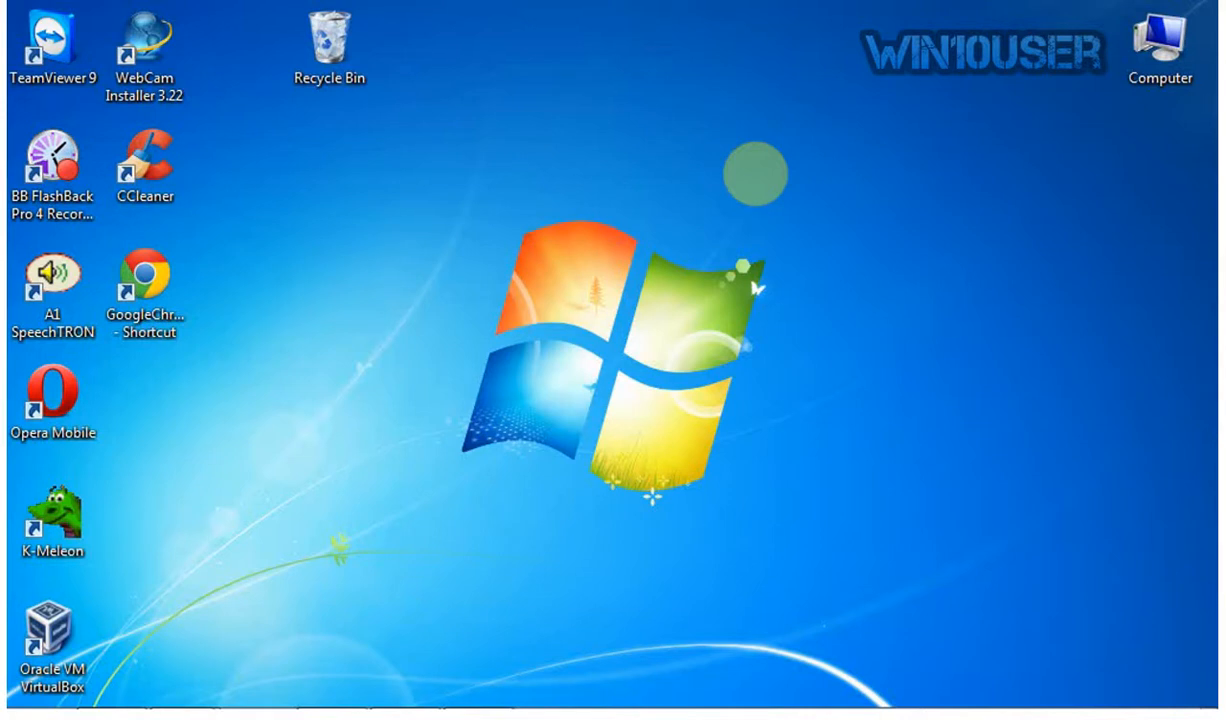
mouse_move(730, 564)
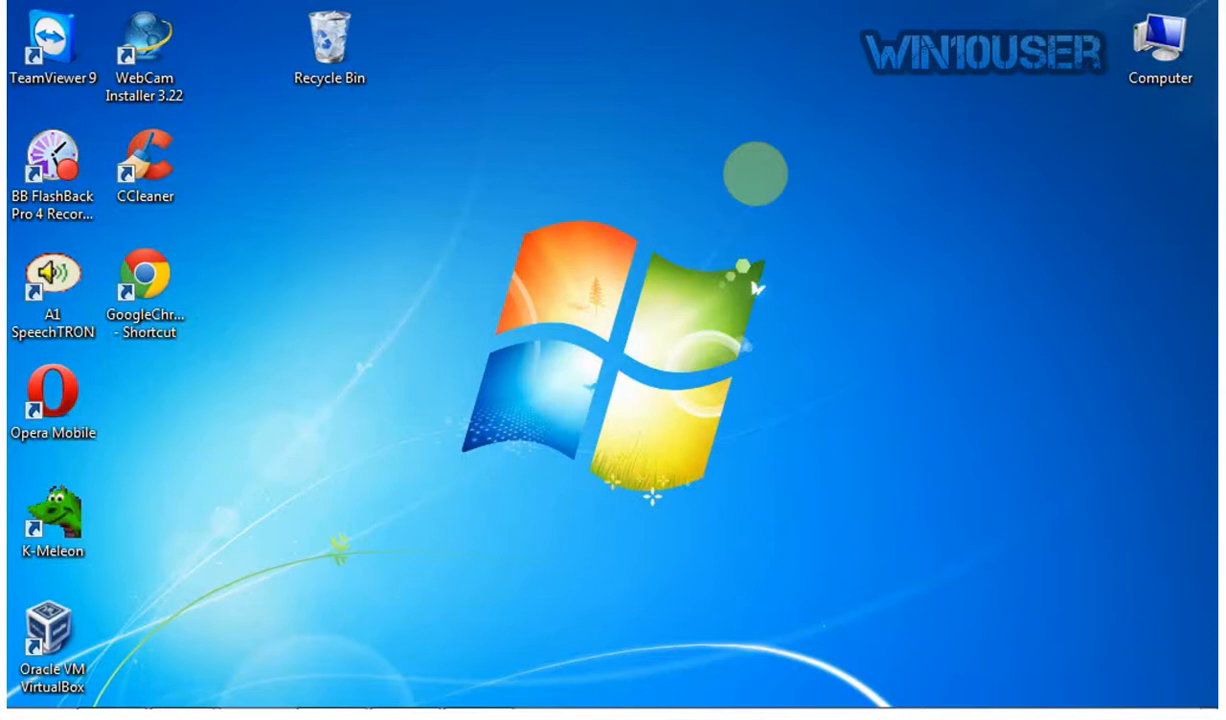
mouse_move(728, 560)
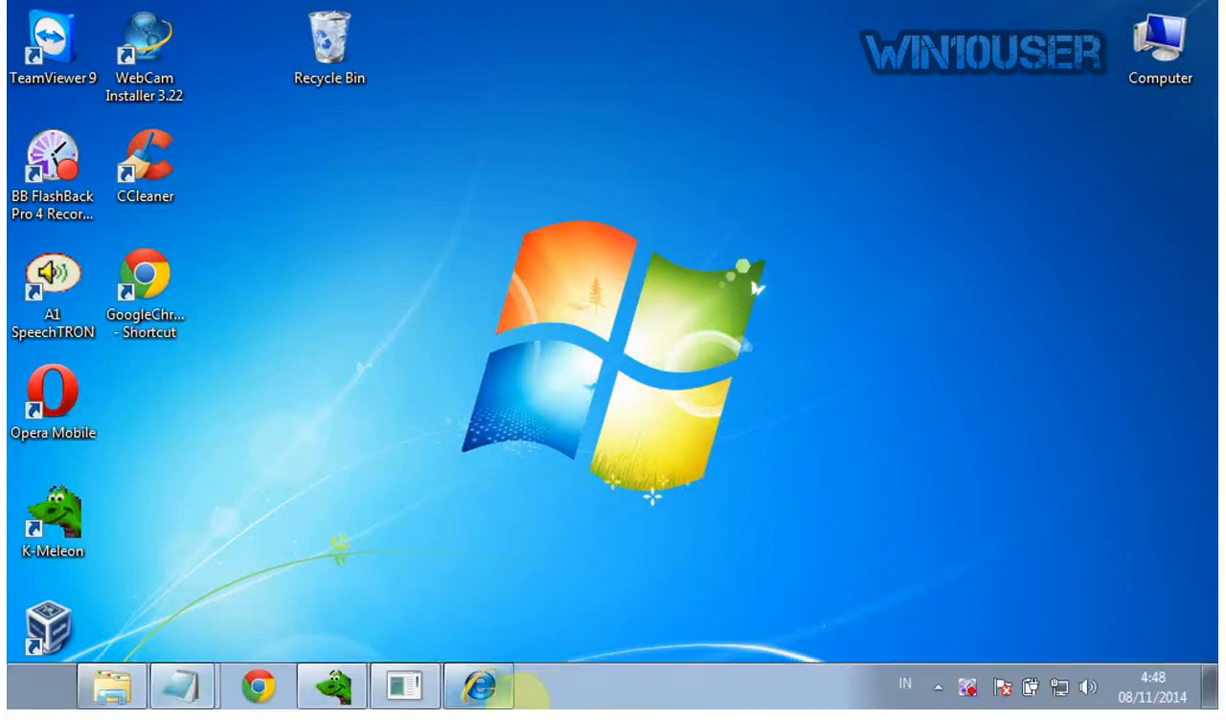
Reach Internet Options from the Tools menu over the NBC home page
click(476, 686)
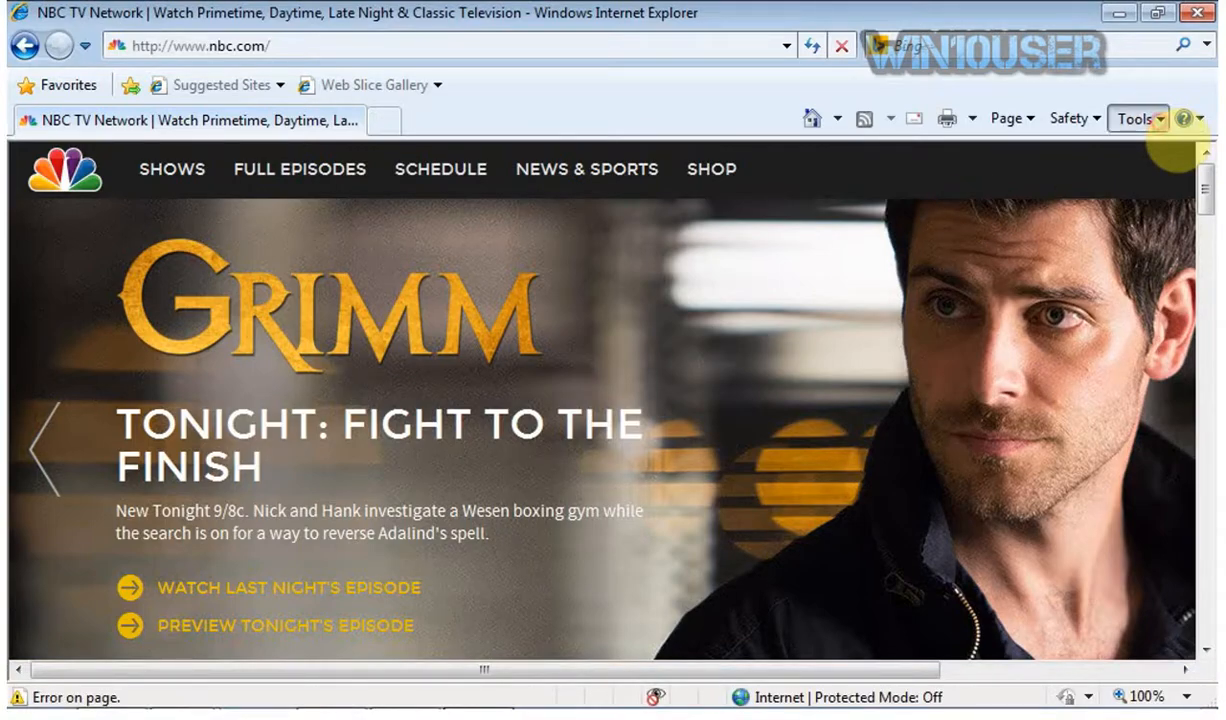
click(1136, 118)
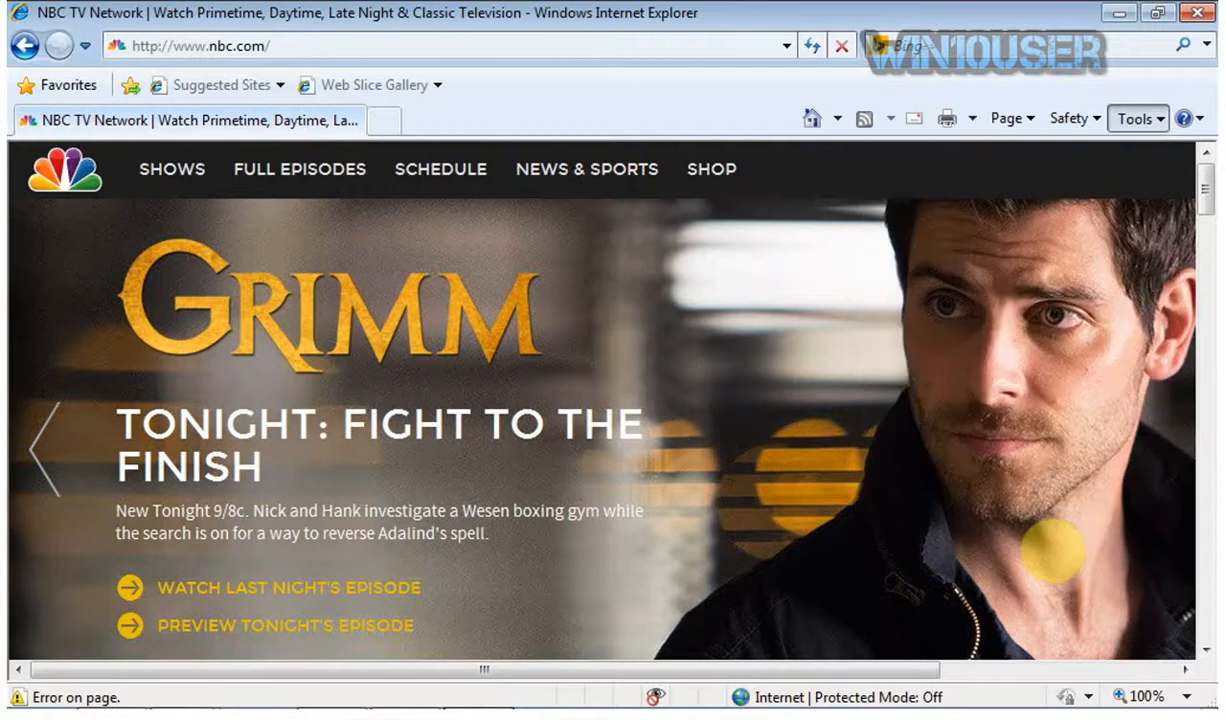
click(1136, 118)
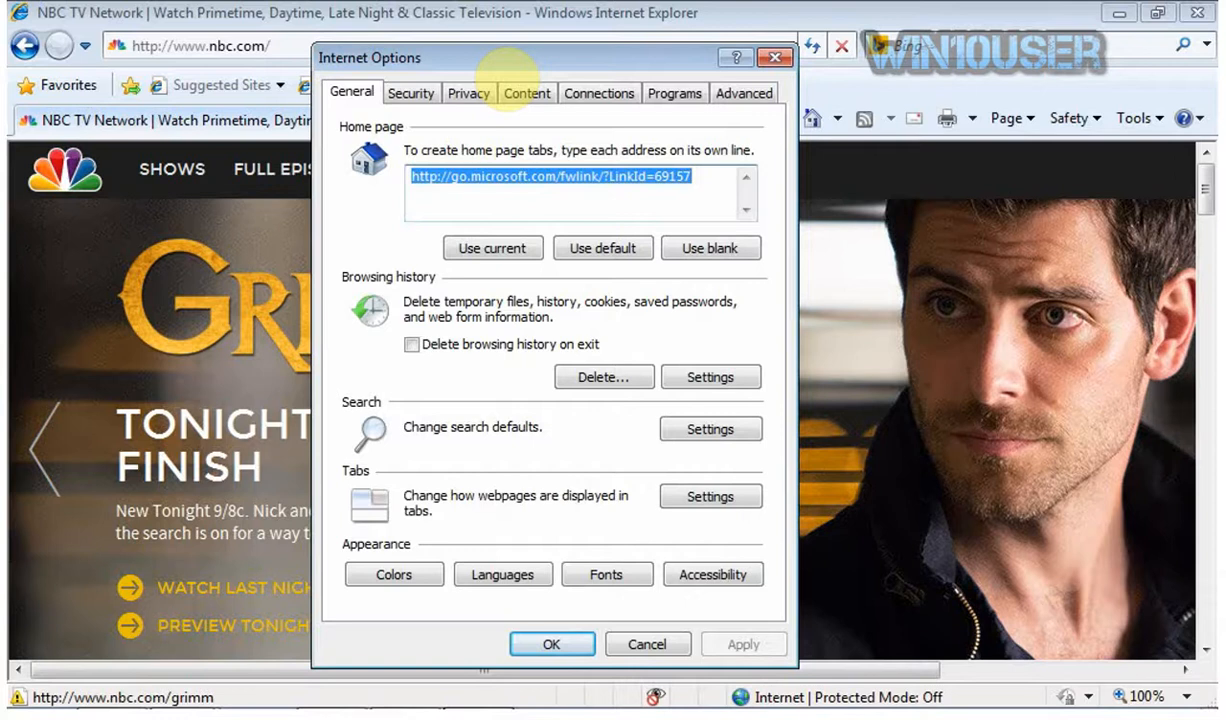
Slide the Privacy level to Accept All Cookies and confirm with OK
click(468, 94)
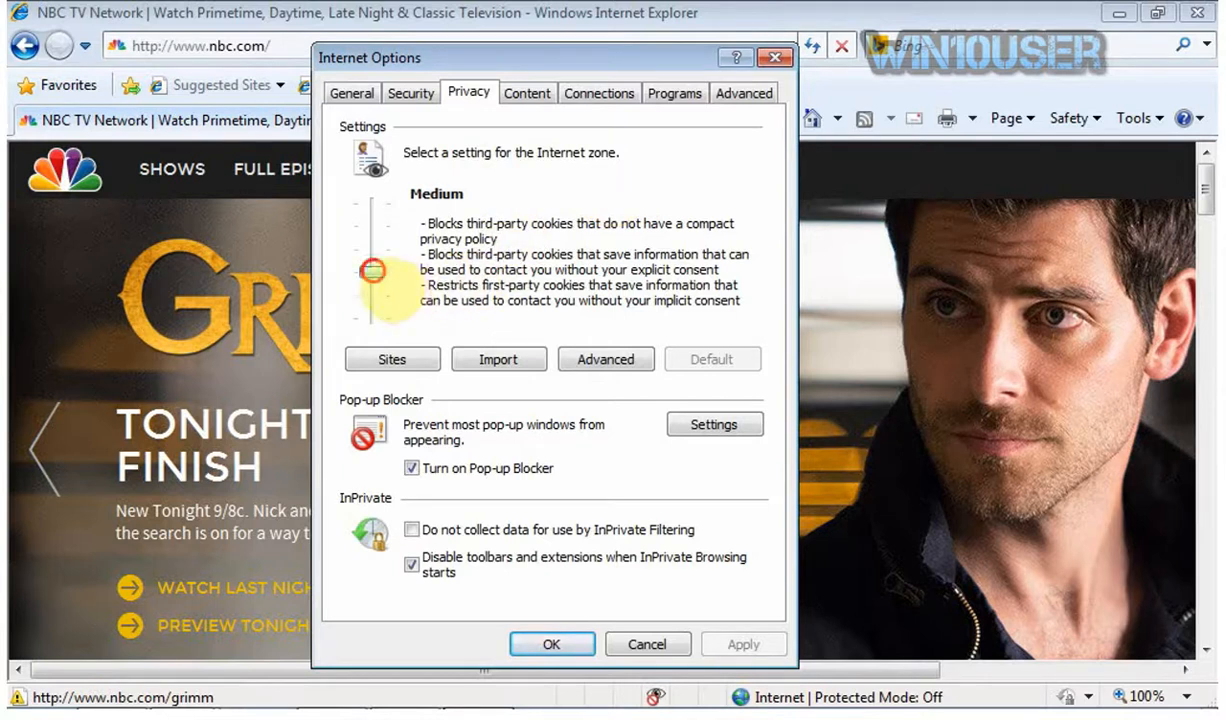
drag(372, 268, 372, 204)
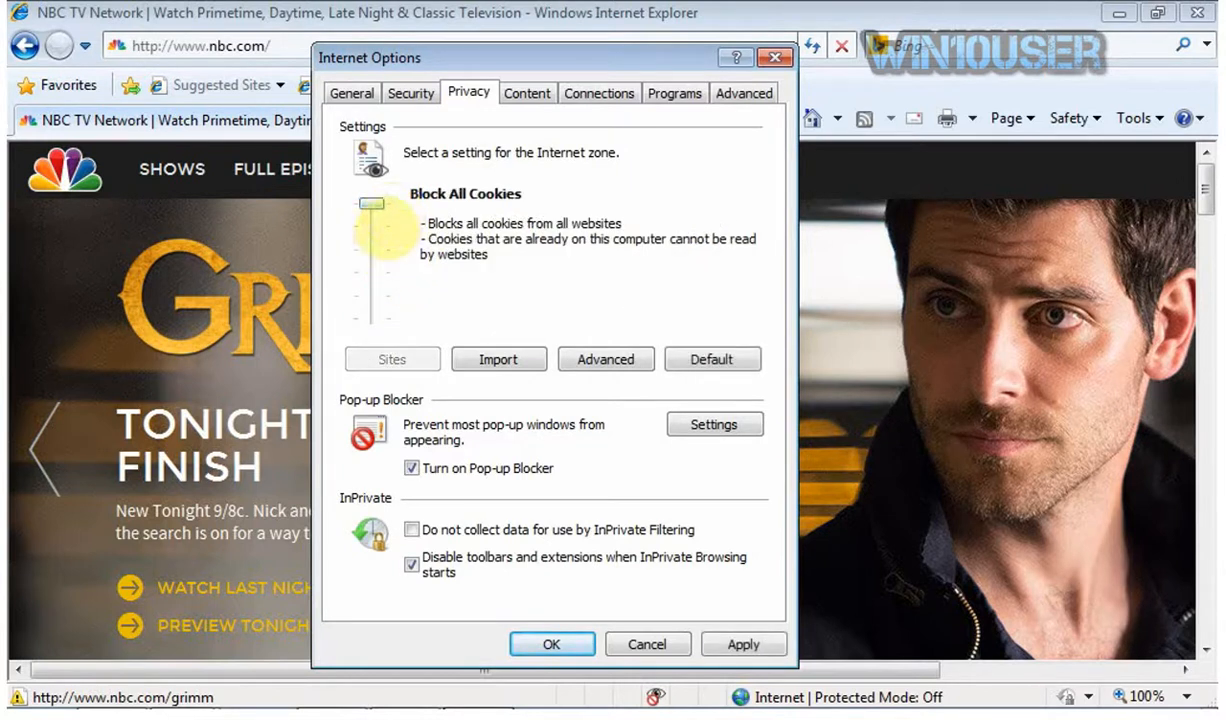
drag(372, 204, 372, 318)
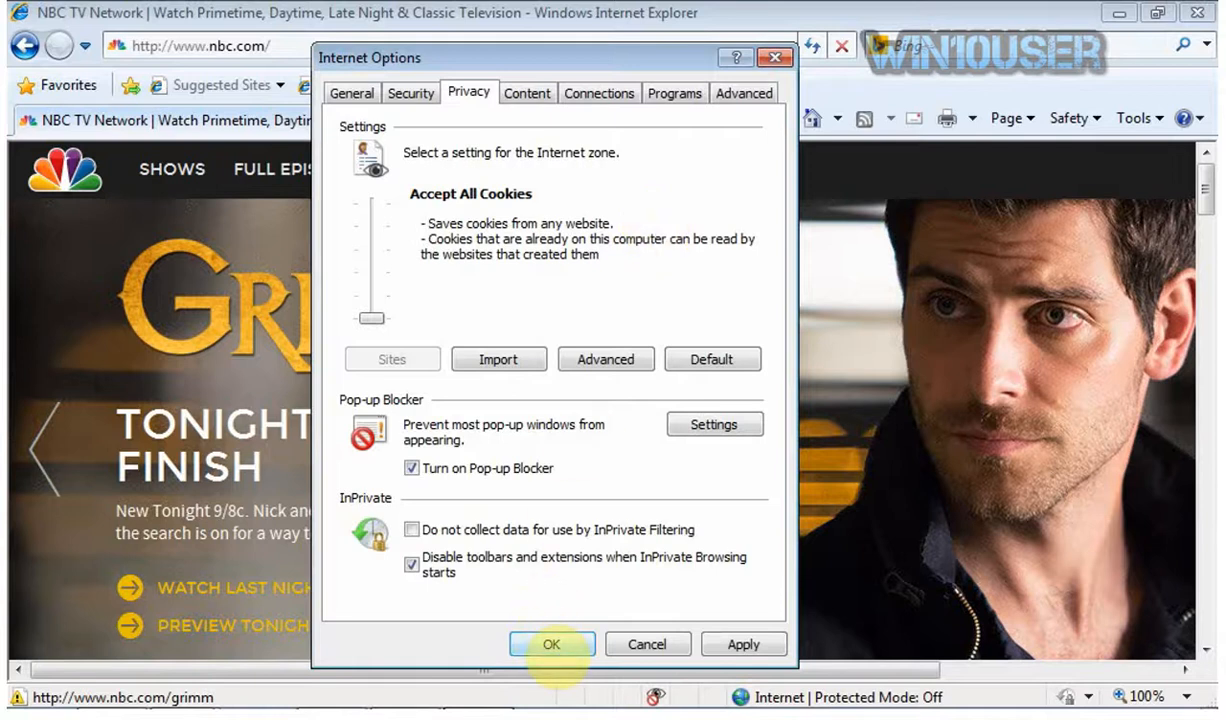
click(552, 644)
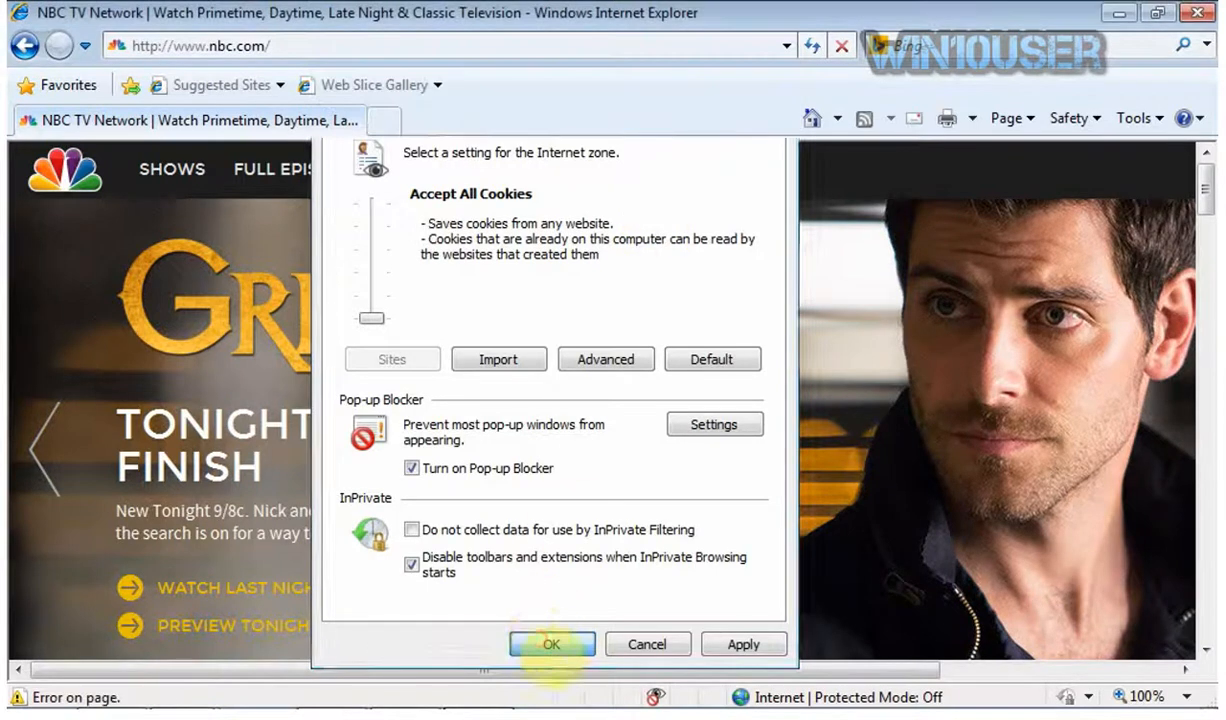
click(552, 644)
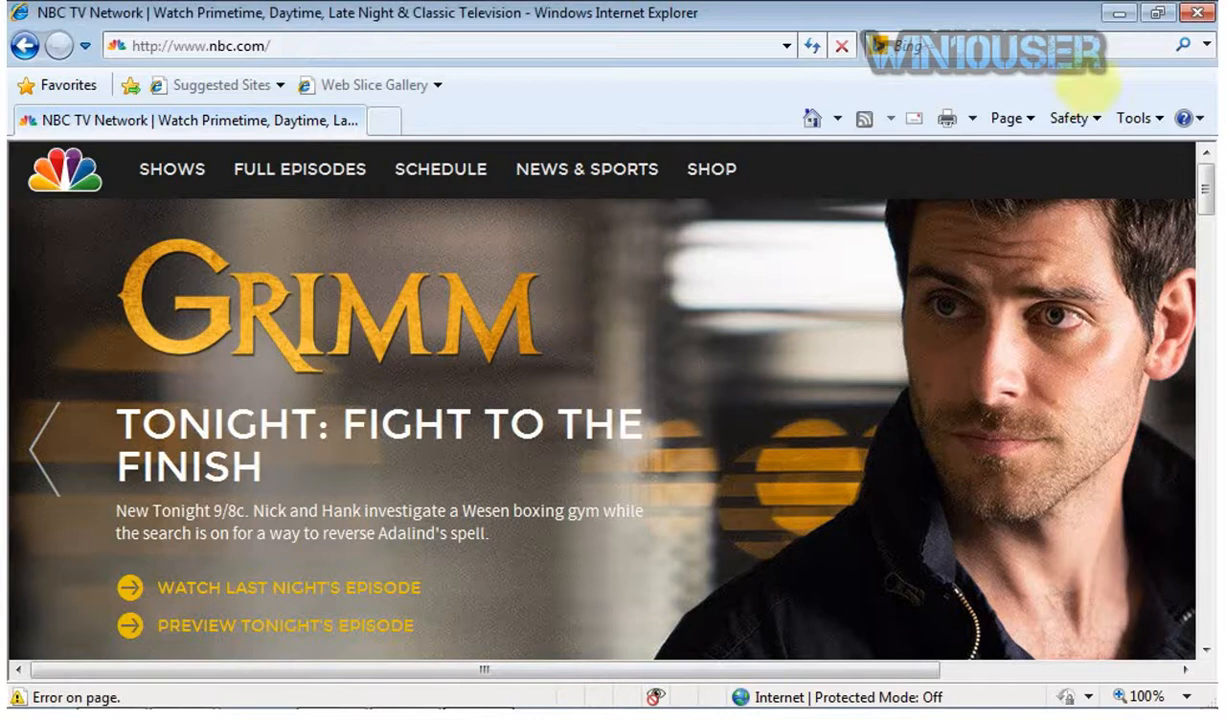